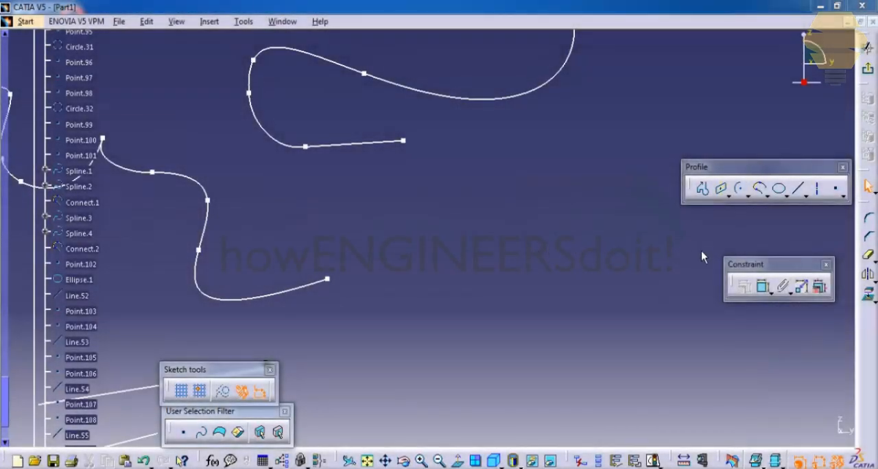
pyautogui.moveTo(610, 255)
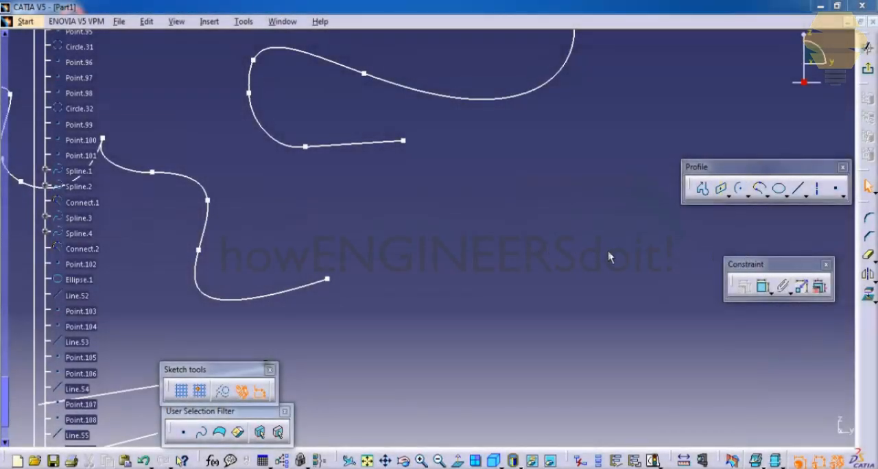
pyautogui.moveTo(618, 254)
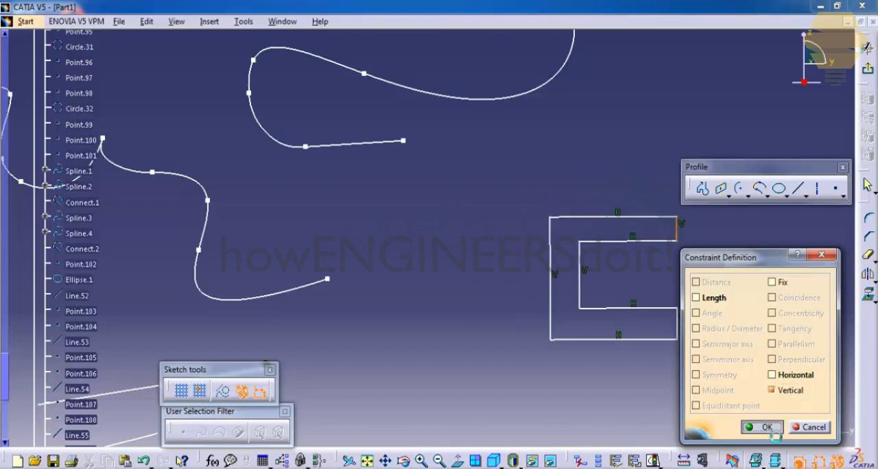
# Step: Apply Vertical to the two end edges and Horizontal to the horizontal edges of the C profile
pyautogui.click(767, 427)
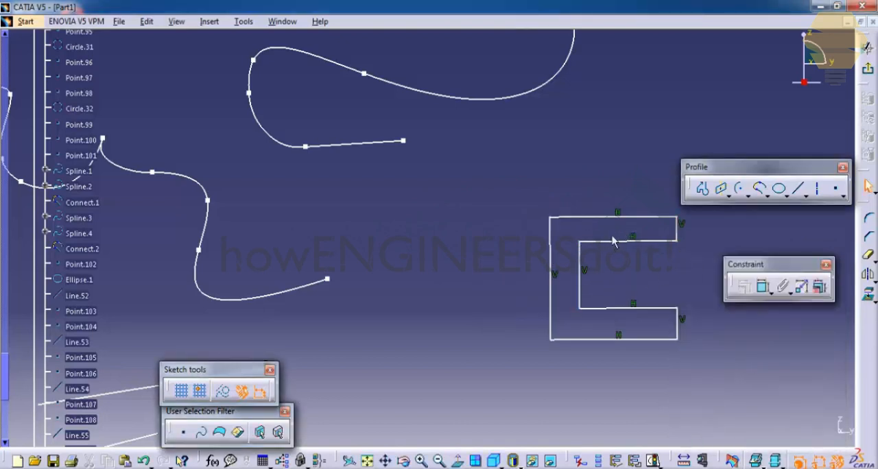
pyautogui.moveTo(616, 249)
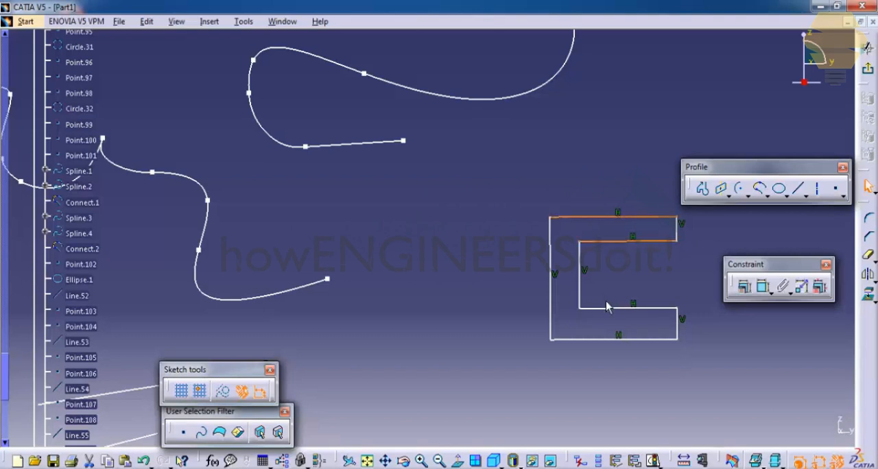
pyautogui.moveTo(609, 316)
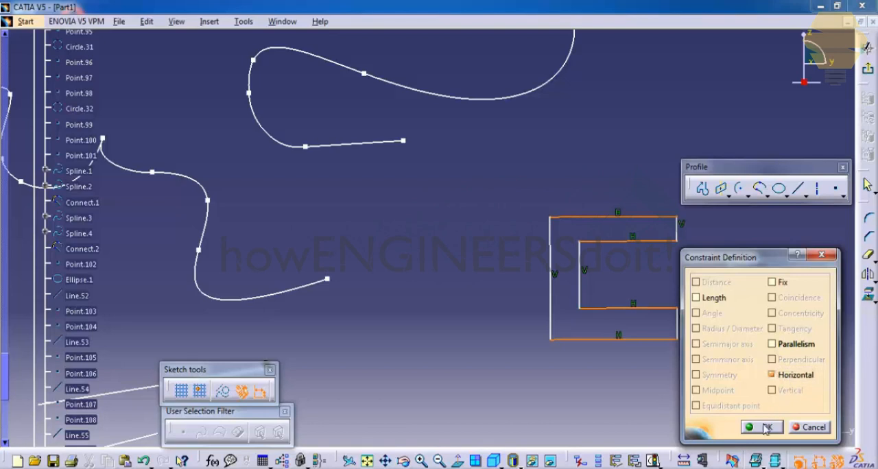
pyautogui.click(766, 426)
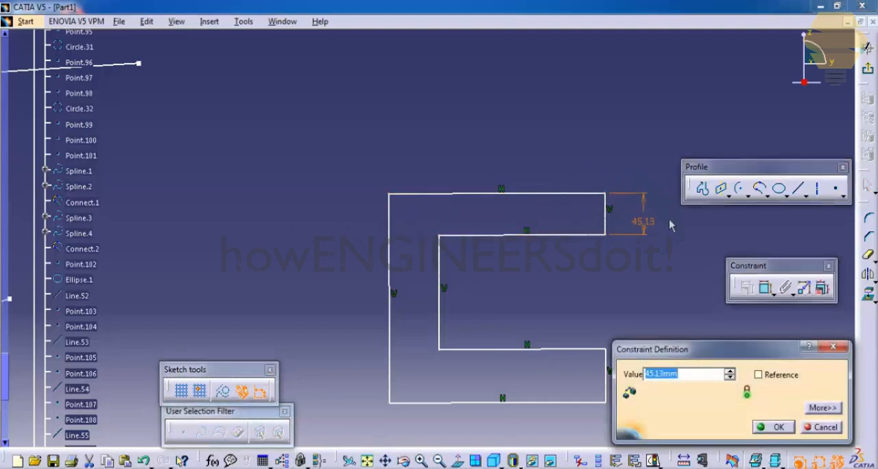
# Step: Set the upper end gap dimension to 50 mm
pyautogui.write('5')
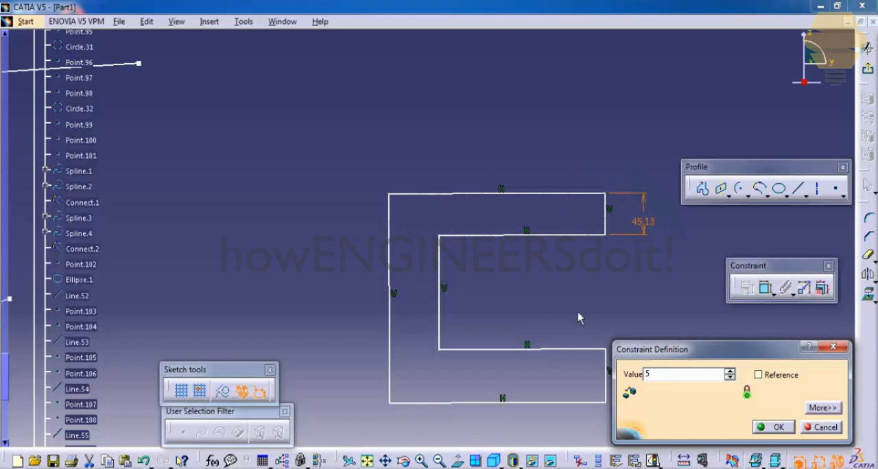
pyautogui.click(773, 427)
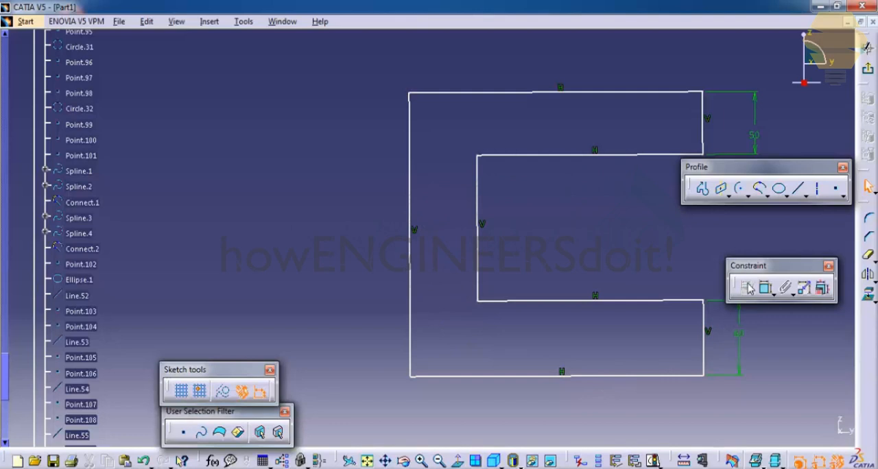
pyautogui.moveTo(415, 308)
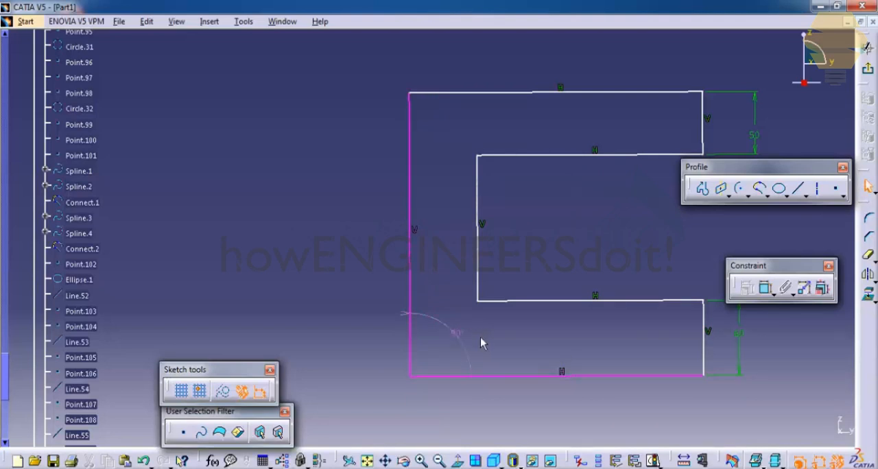
# Step: Place a 90° angle dimension between the left vertical edge and the bottom edge
pyautogui.rightClick(480, 341)
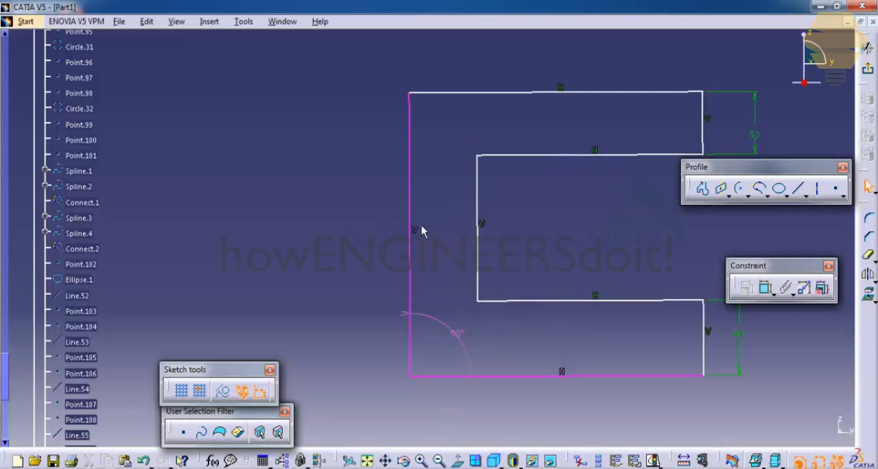
pyautogui.moveTo(424, 236)
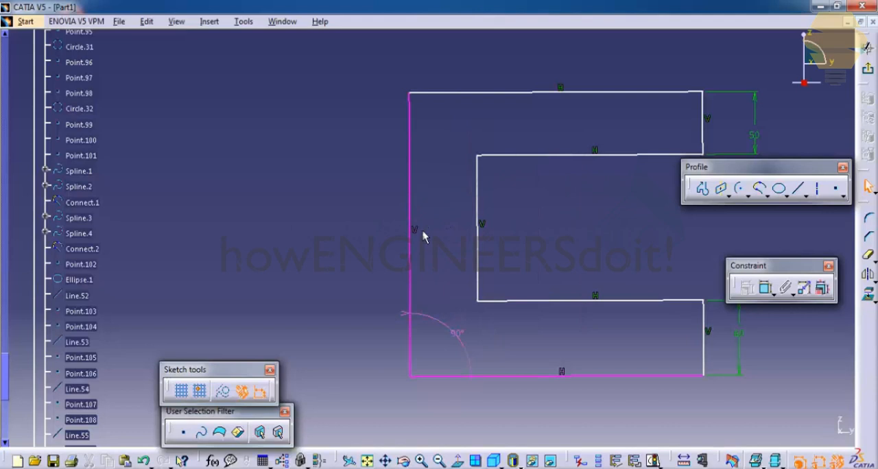
pyautogui.rightClick(415, 233)
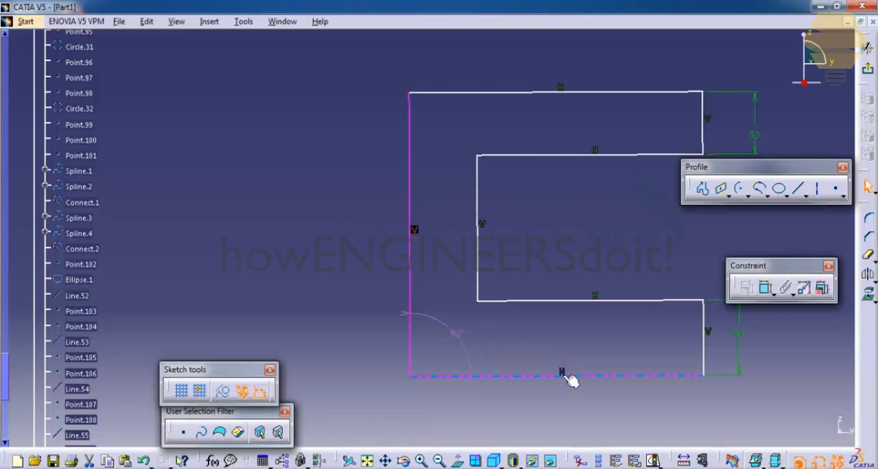
pyautogui.rightClick(564, 378)
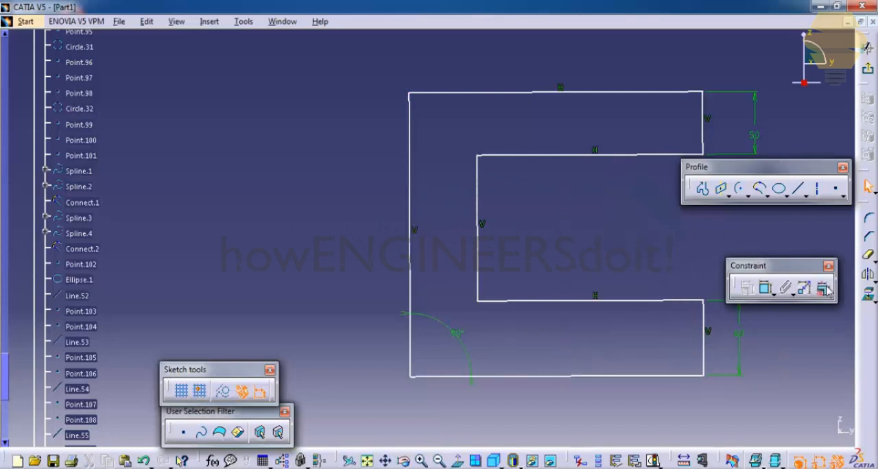
pyautogui.moveTo(825, 290)
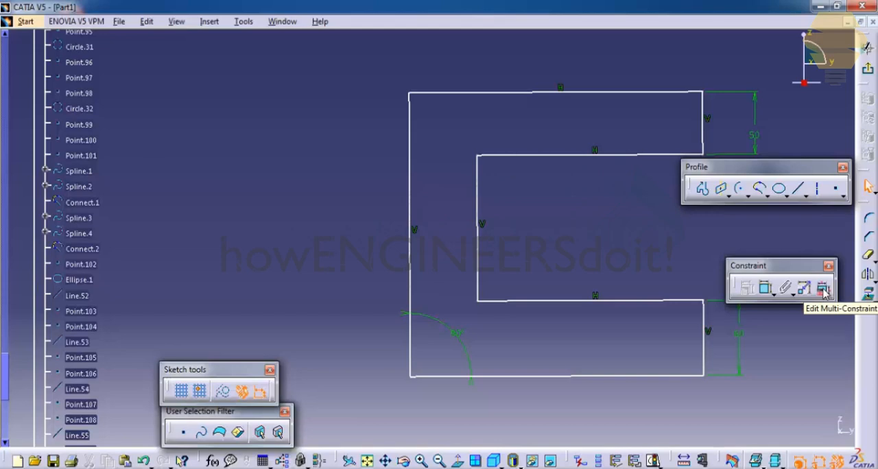
pyautogui.click(823, 288)
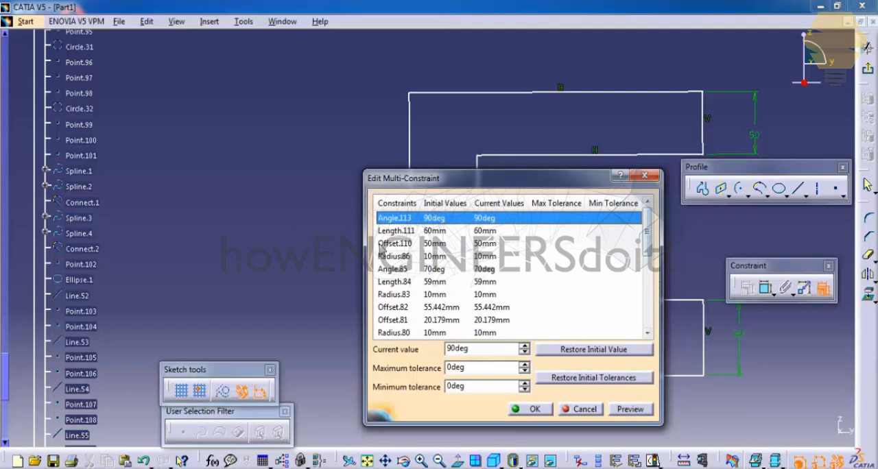
pyautogui.moveTo(107, 330)
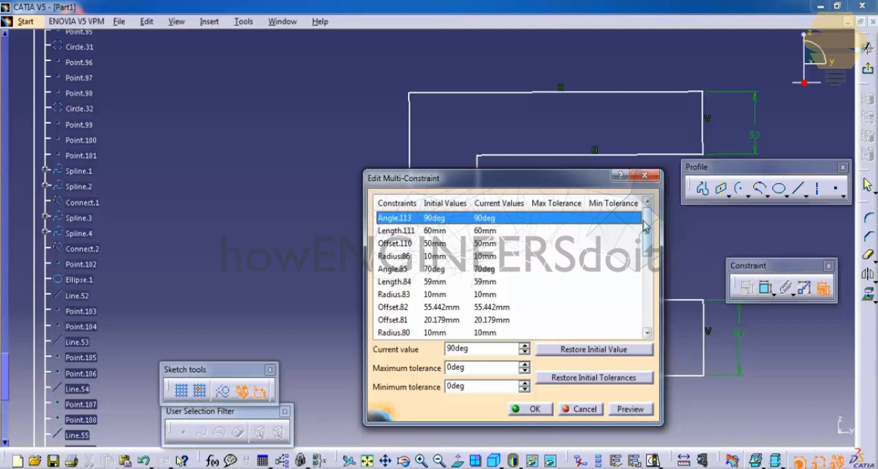
pyautogui.scroll(-3)
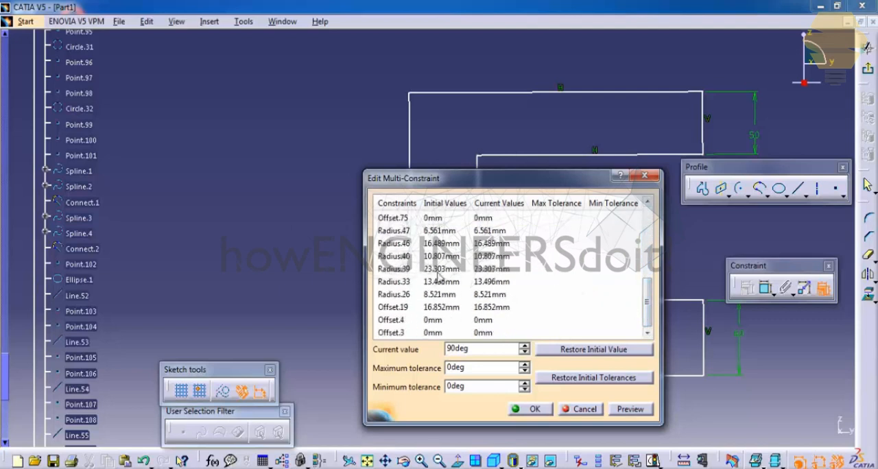
pyautogui.click(396, 294)
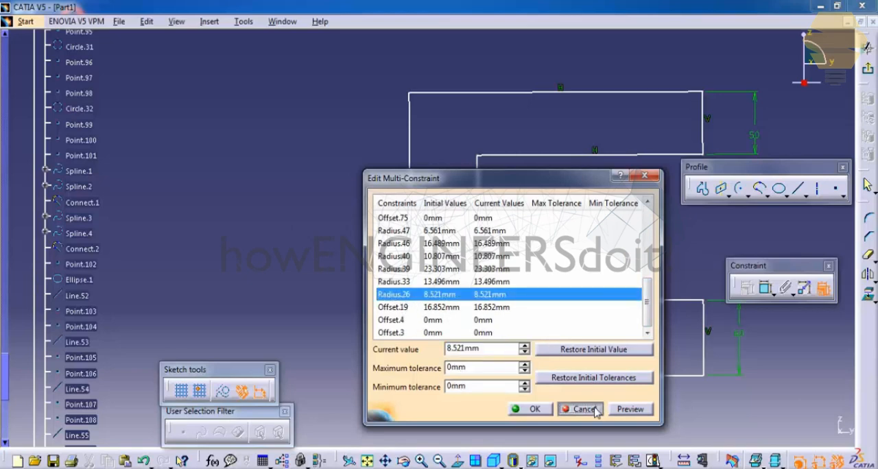
pyautogui.click(580, 408)
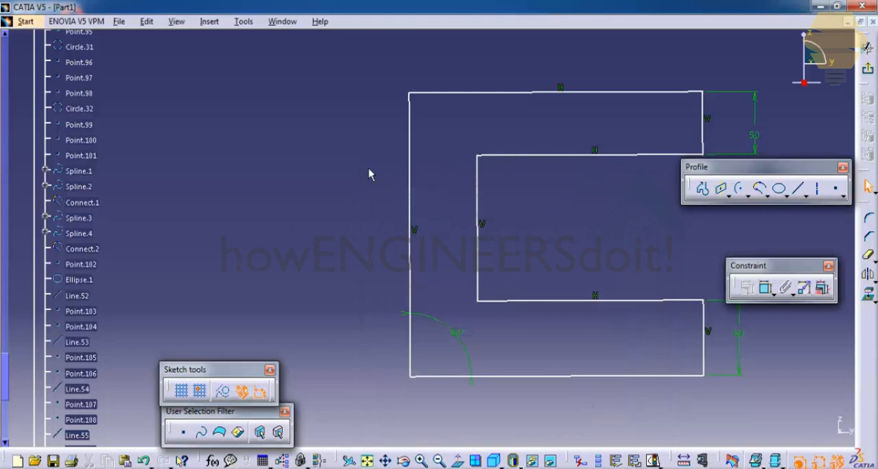